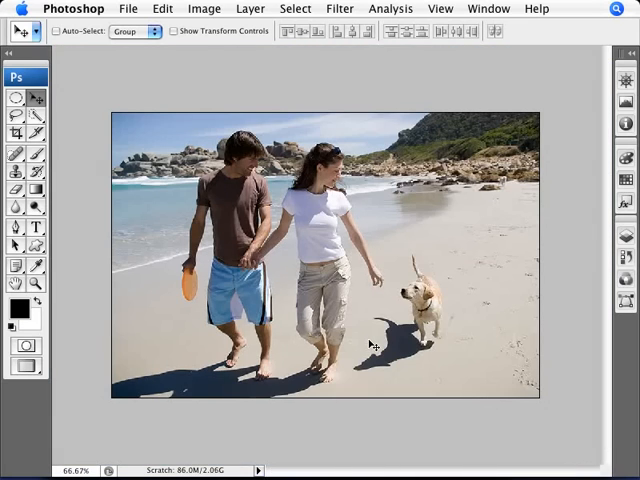
mouse_move(168, 200)
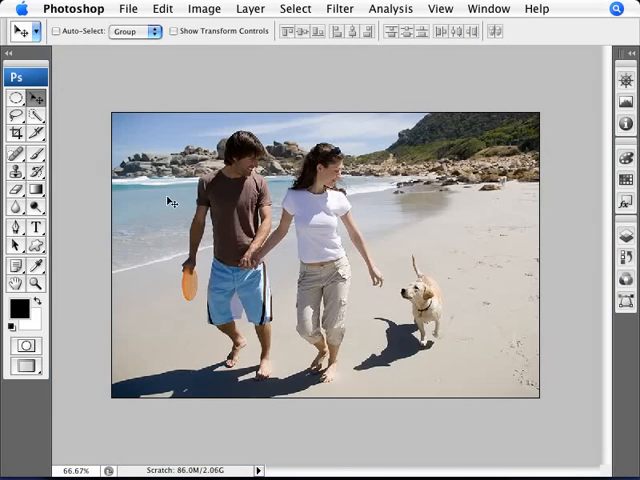
Step: Choose the Rectangular Marquee Tool for selecting areas of the beach photo
click(16, 96)
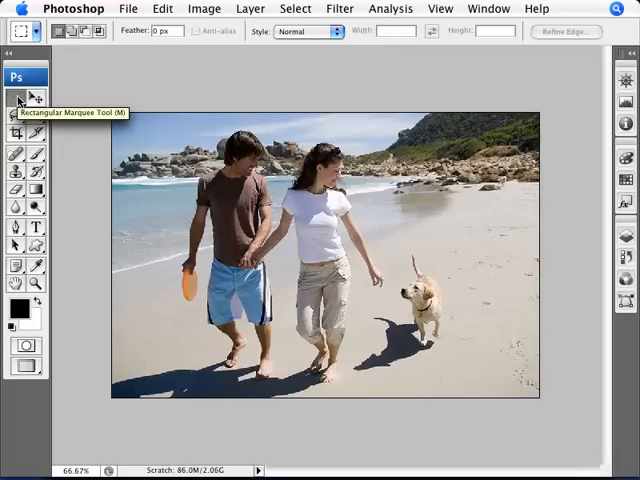
mouse_move(368, 216)
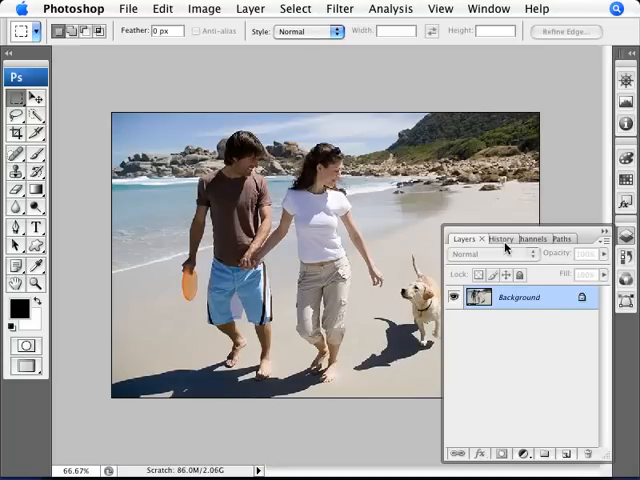
Step: Show the History palette and check its entry in the Window menu
click(500, 238)
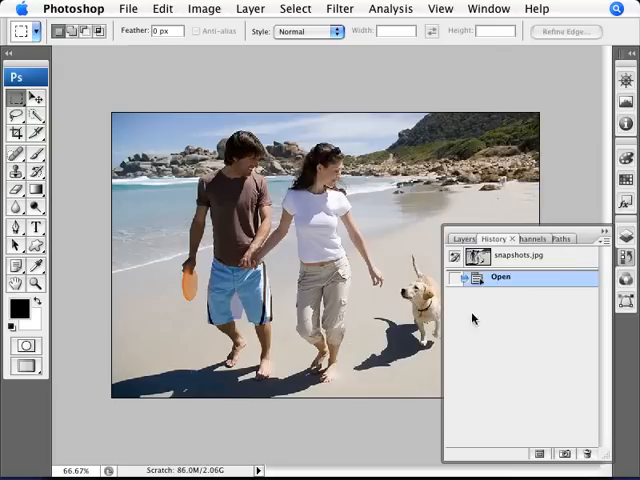
click(488, 8)
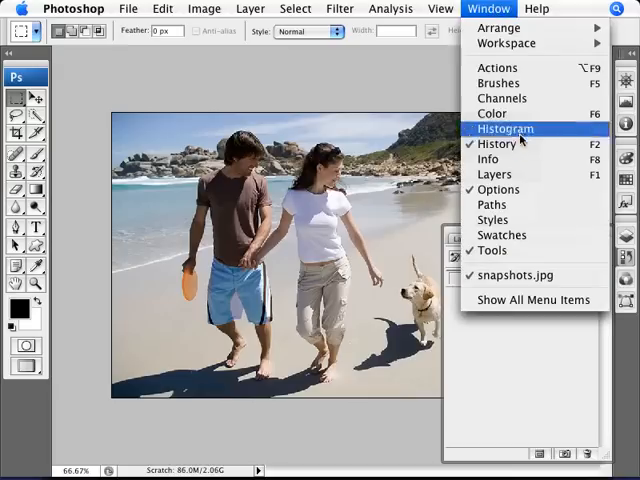
click(496, 144)
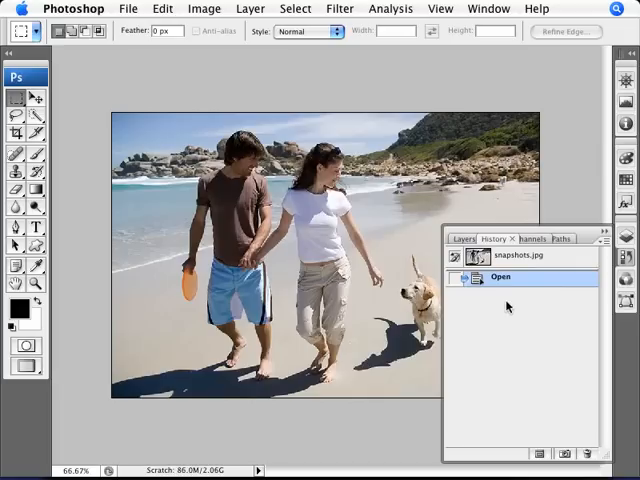
click(488, 8)
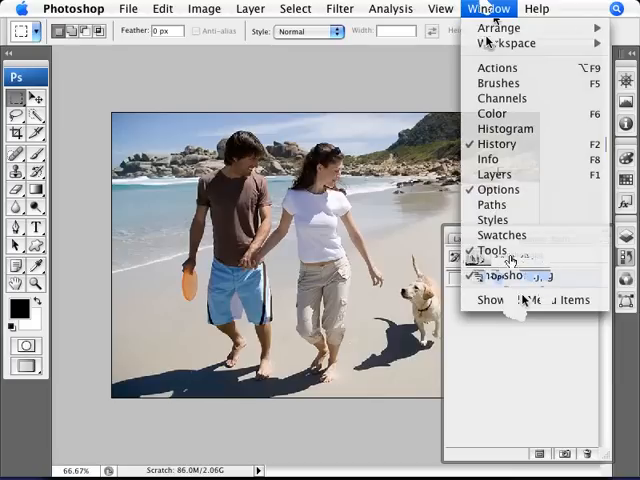
mouse_move(532, 328)
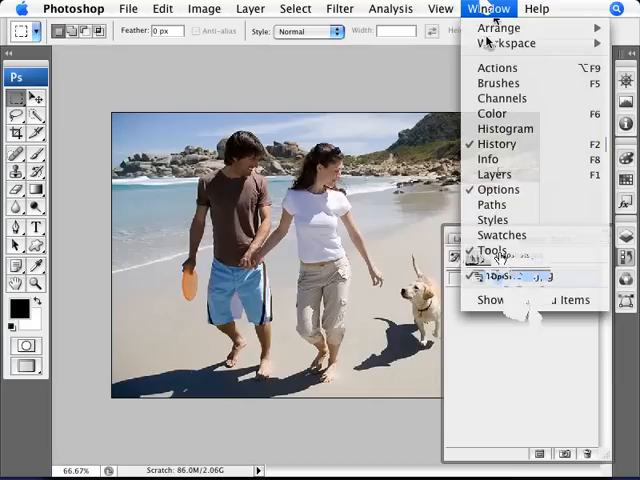
mouse_move(548, 404)
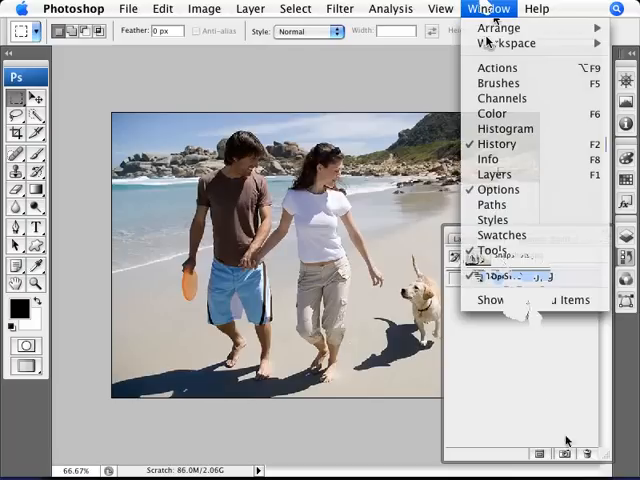
mouse_move(562, 452)
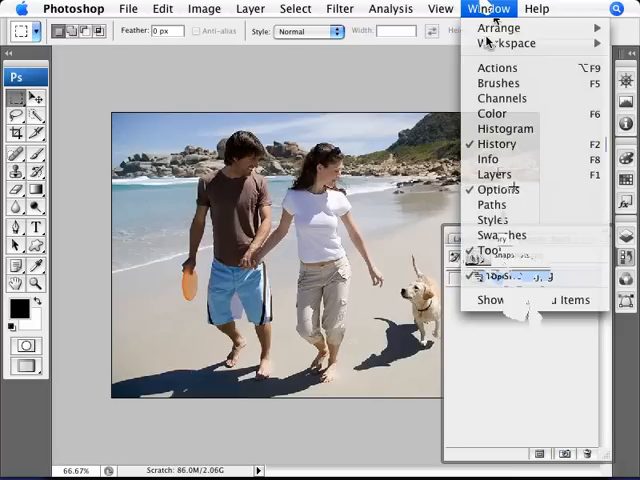
mouse_move(536, 188)
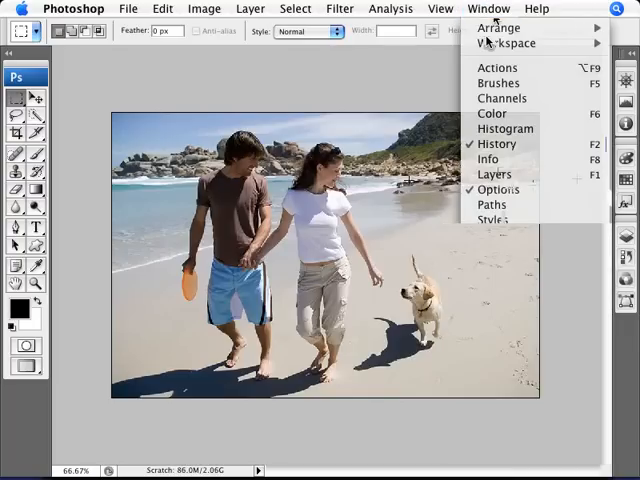
mouse_move(212, 116)
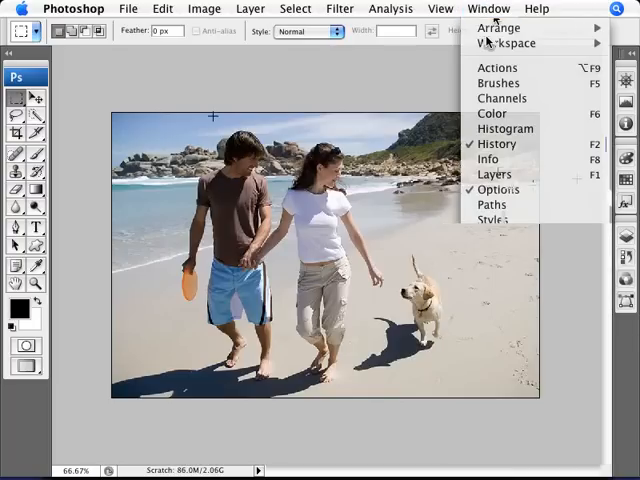
mouse_move(180, 104)
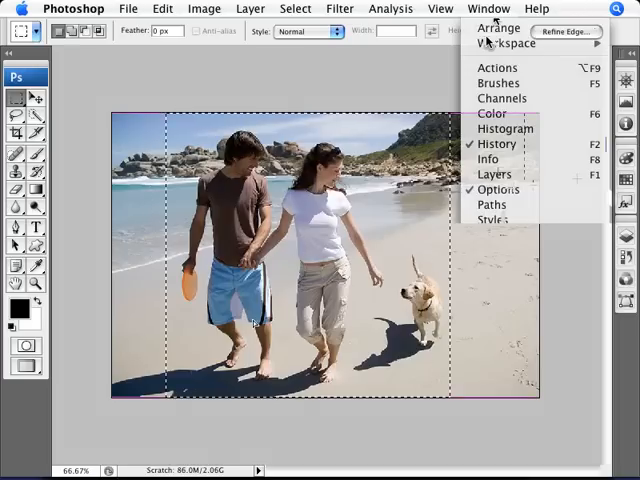
Step: Crop to the square selection, save it as snapshot 'Square', then return to snapshots.jpg
click(204, 8)
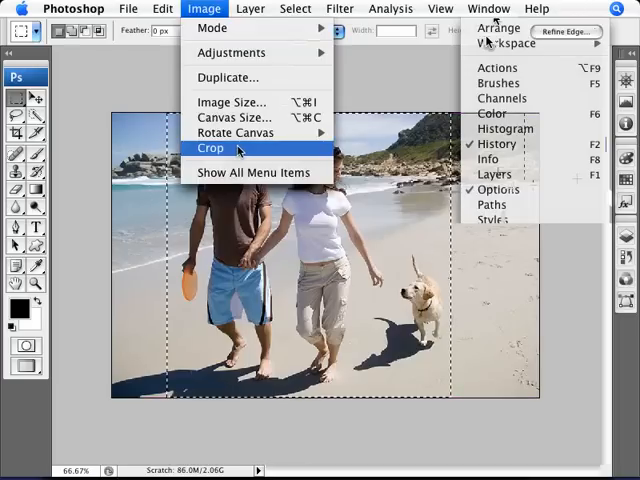
click(212, 148)
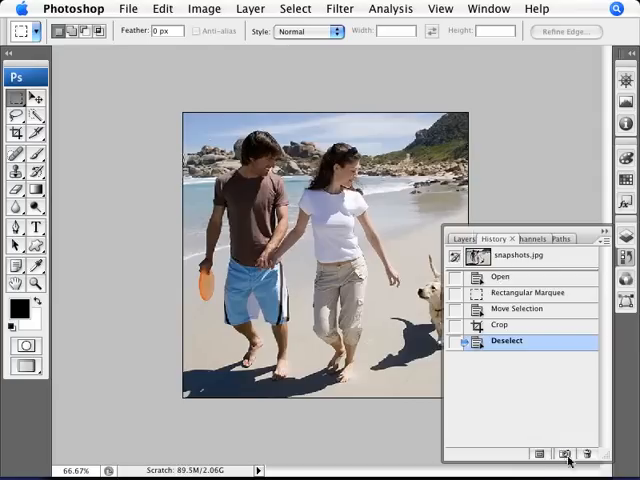
click(566, 454)
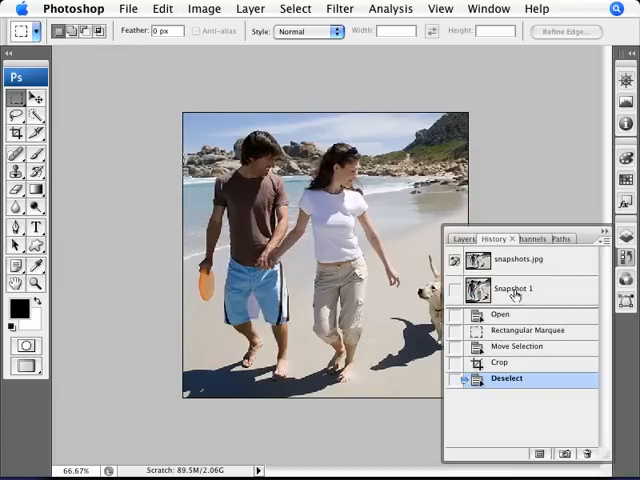
click(516, 288)
text(Square)
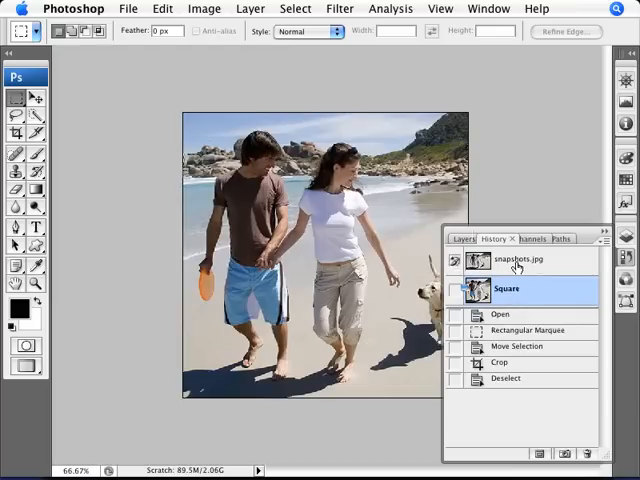
click(516, 260)
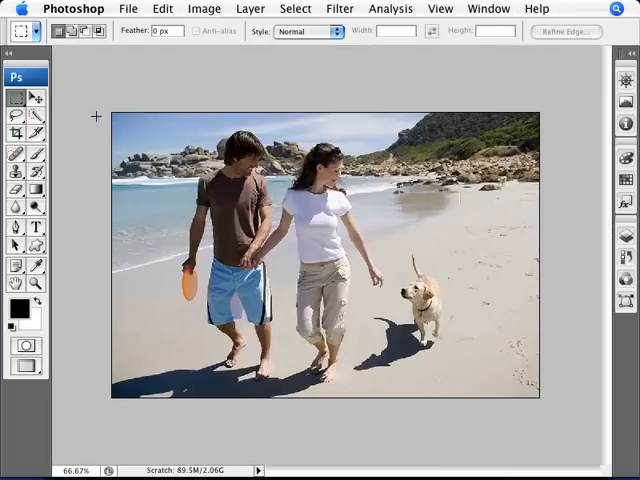
mouse_move(172, 136)
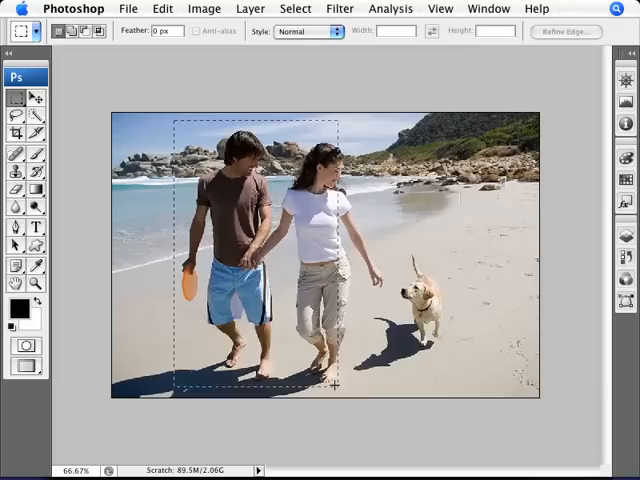
Step: Select a tall area around the couple, save it as the 'People' snapshot, then return to snapshots.jpg
drag(340, 390, 390, 390)
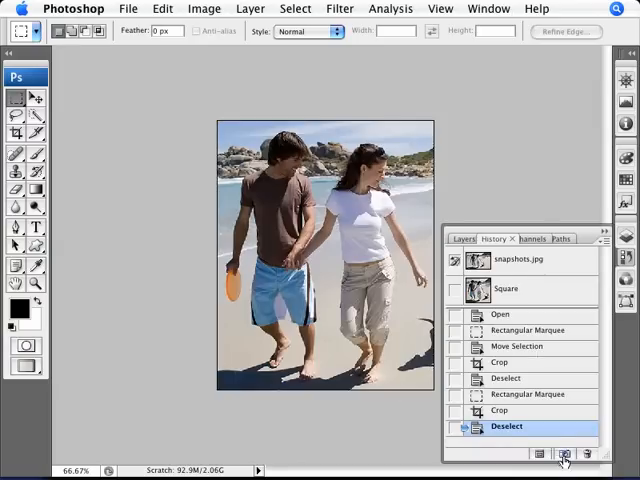
mouse_move(564, 456)
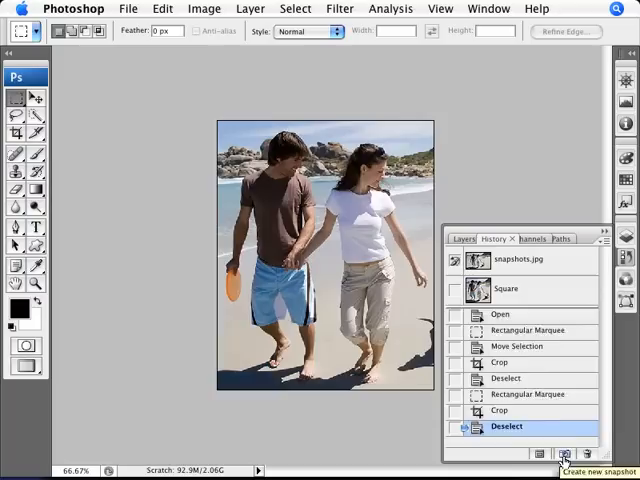
click(568, 454)
text(People)
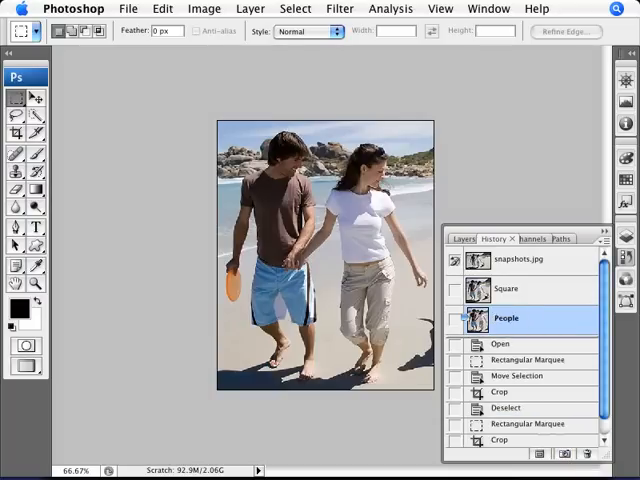
click(520, 260)
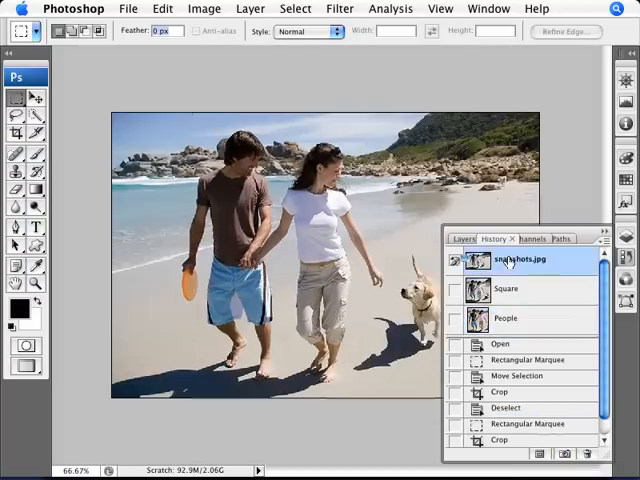
Step: View the People crop, return to the original, then select a wide area of the photo
click(508, 318)
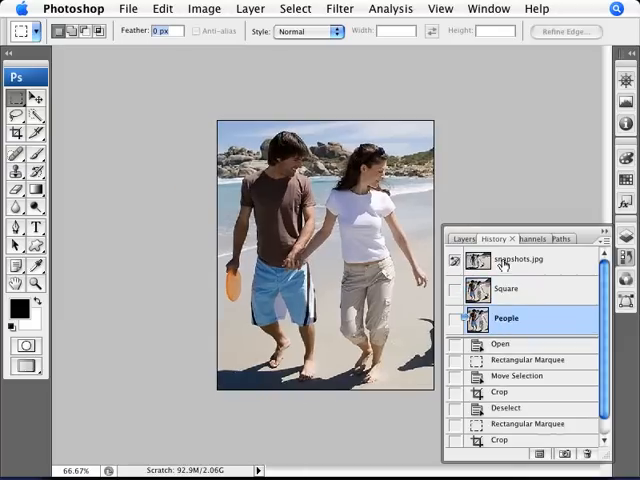
click(516, 260)
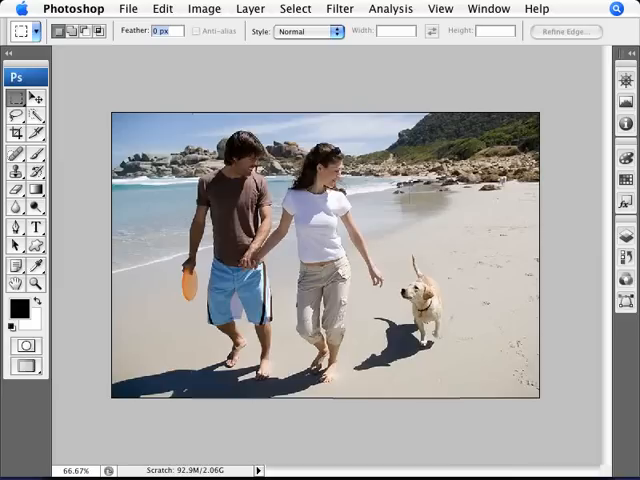
mouse_move(118, 128)
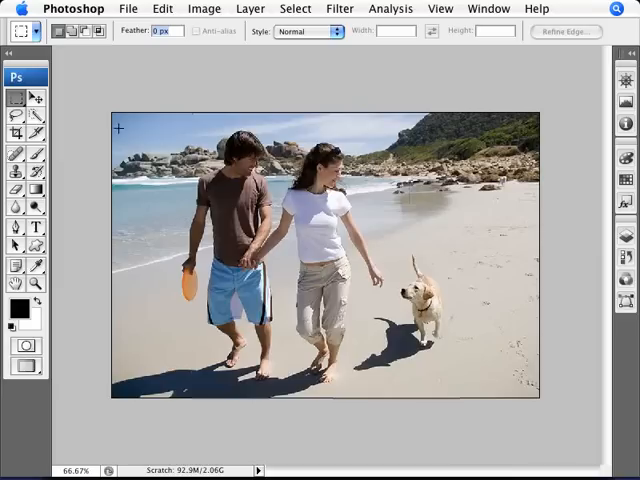
drag(120, 122, 512, 390)
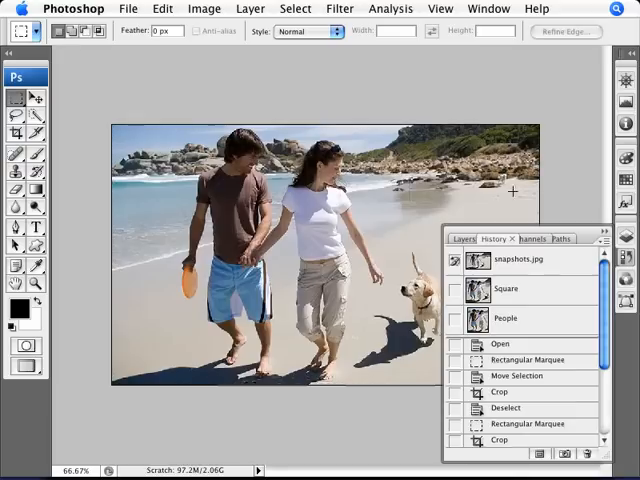
Step: Save the wide crop as a new snapshot and rename it 'Wide'
click(568, 454)
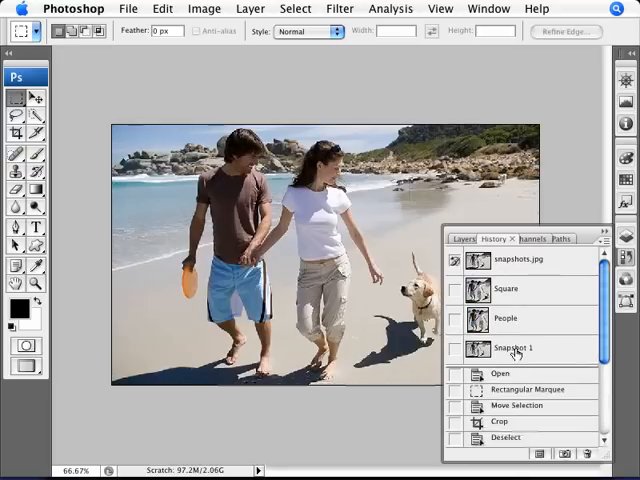
click(510, 348)
text(Wide)
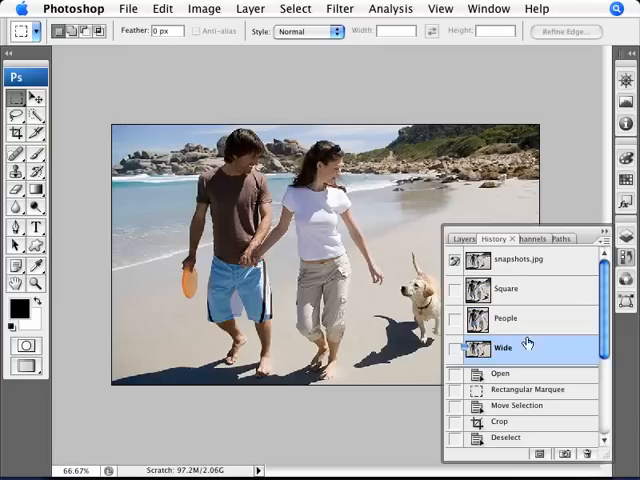
click(508, 288)
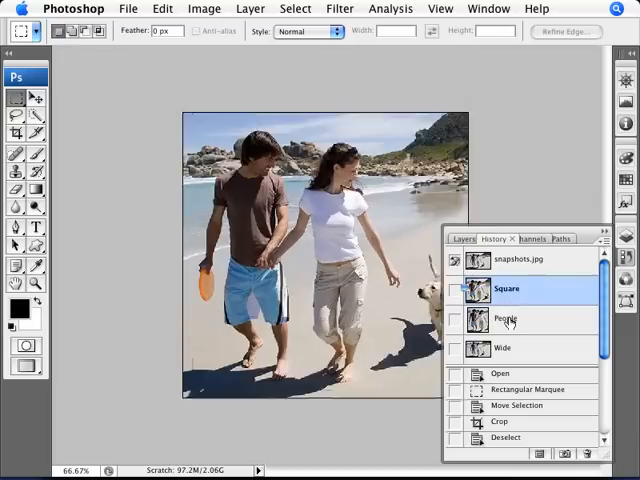
click(504, 348)
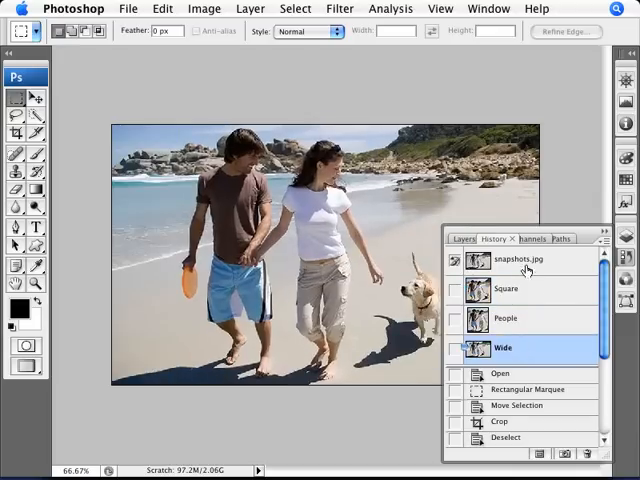
click(522, 260)
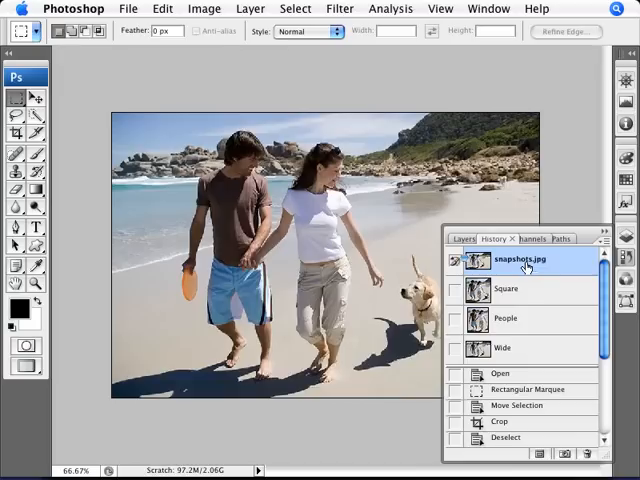
click(520, 290)
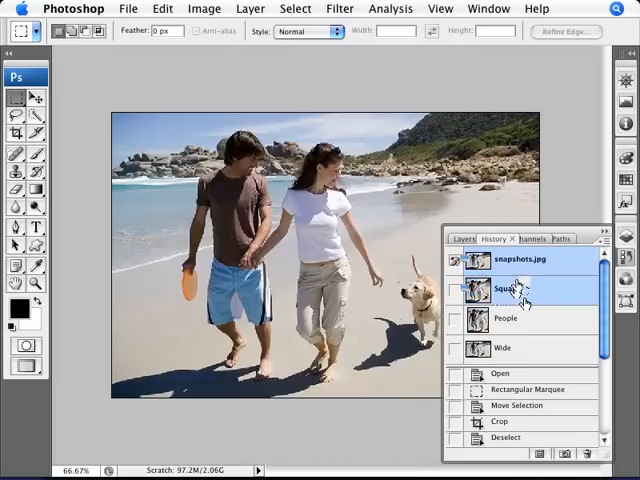
click(508, 288)
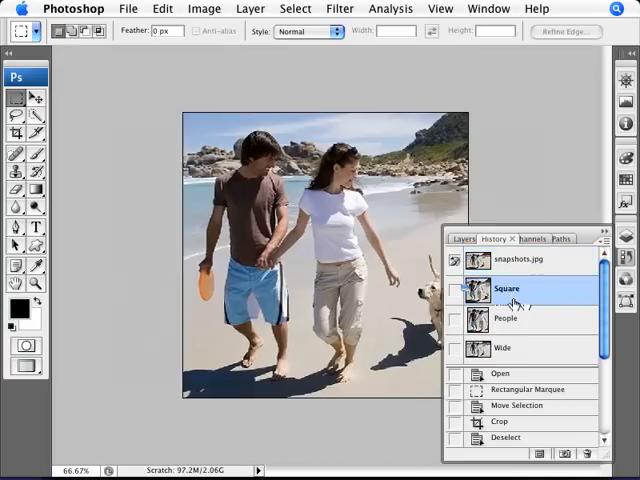
mouse_move(512, 288)
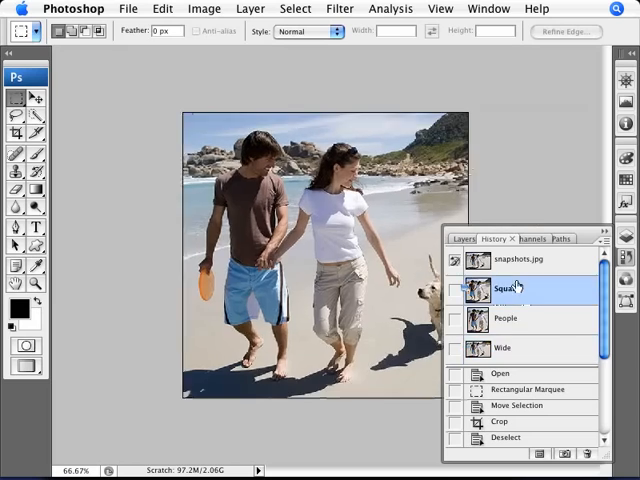
click(502, 348)
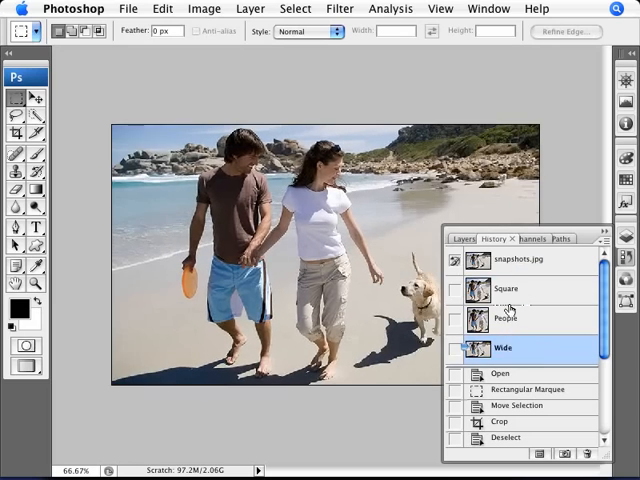
click(516, 260)
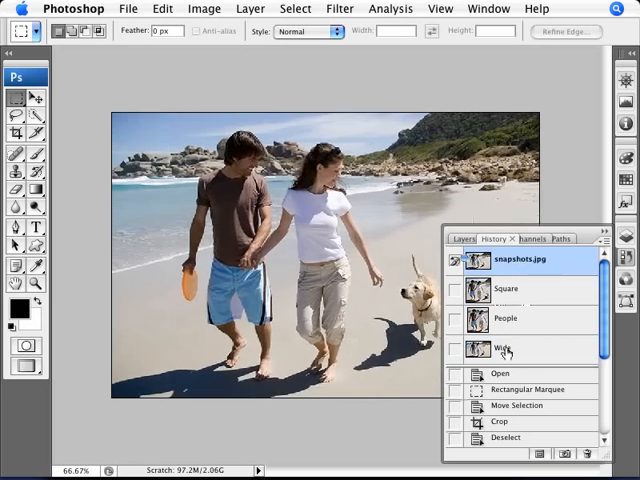
click(504, 348)
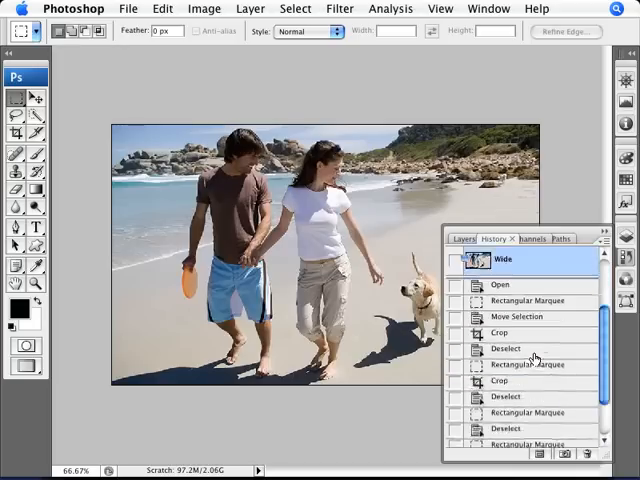
scroll(down, 3)
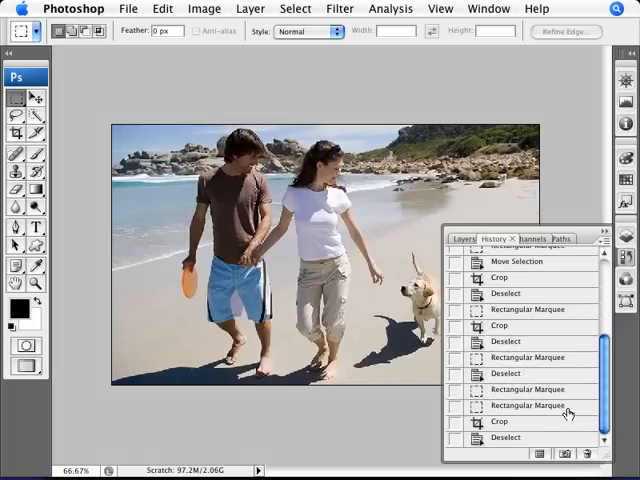
scroll(up, 3)
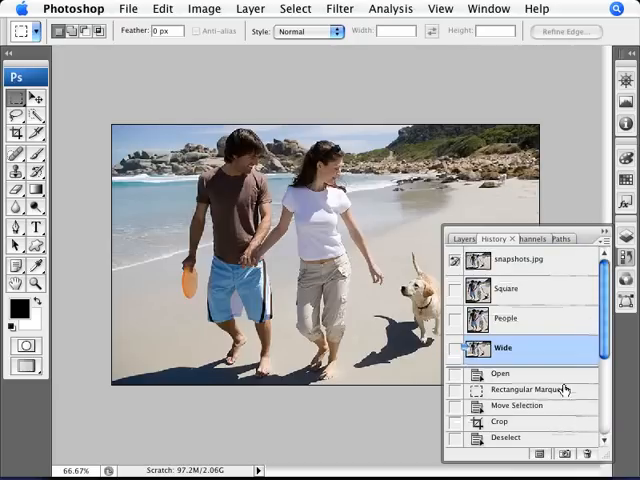
click(508, 288)
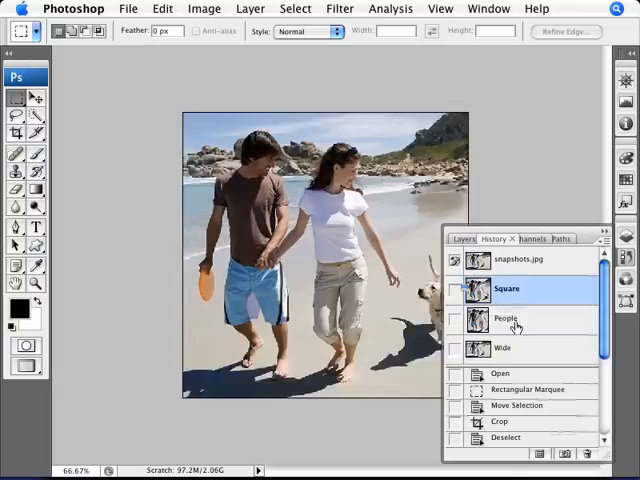
click(508, 288)
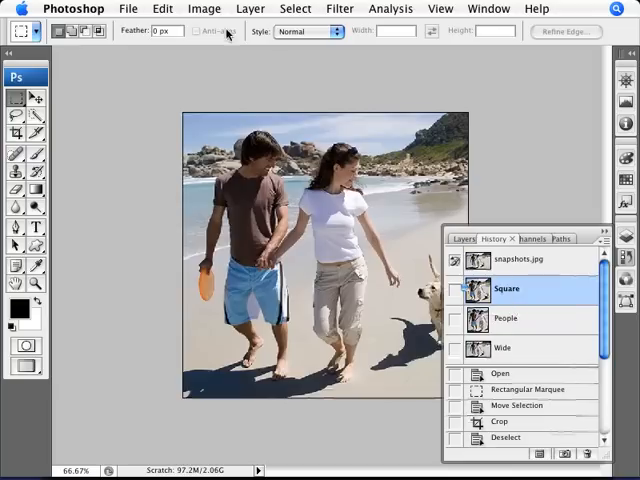
mouse_move(364, 264)
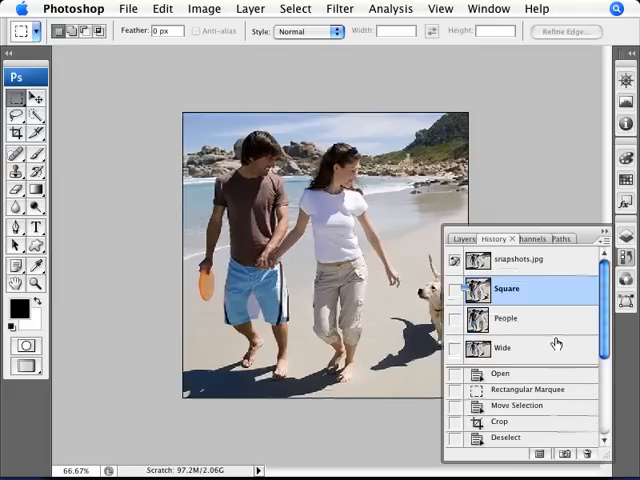
click(502, 348)
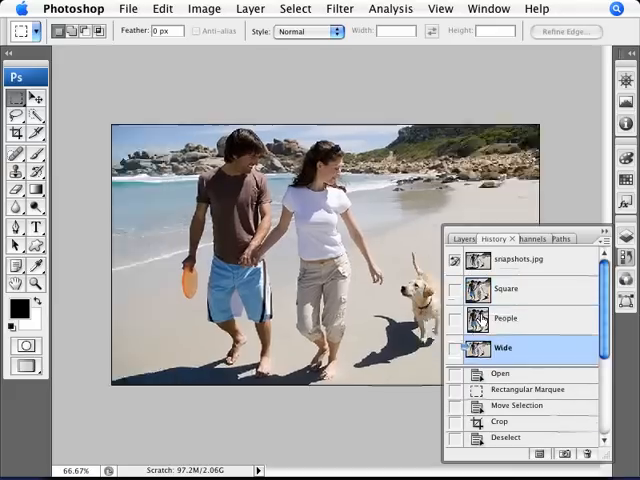
click(508, 288)
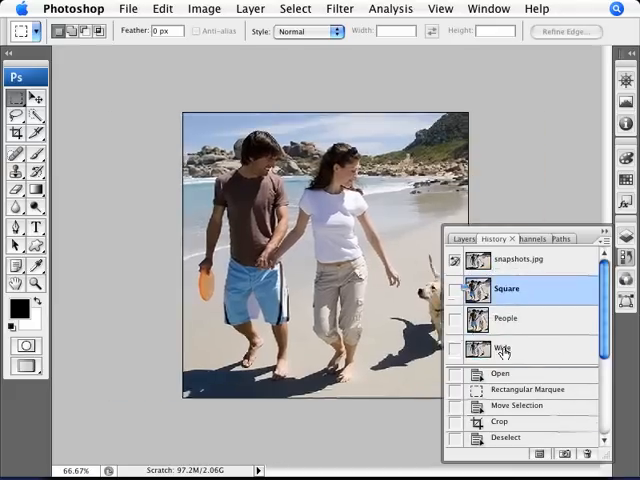
click(504, 348)
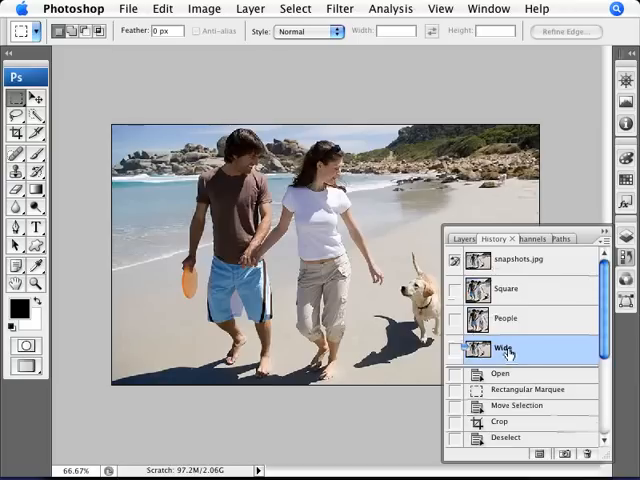
mouse_move(504, 348)
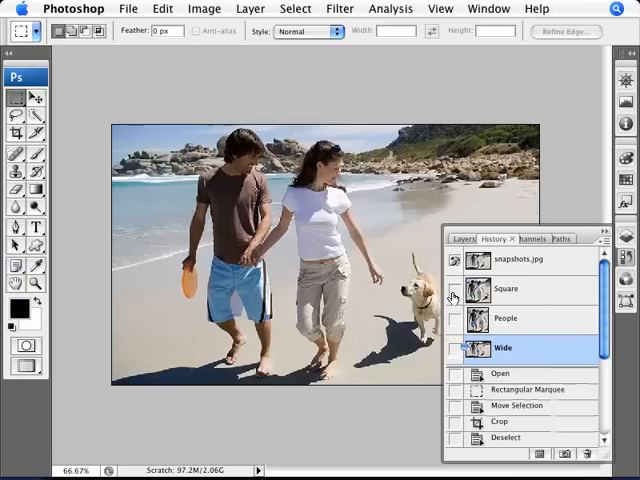
mouse_move(312, 216)
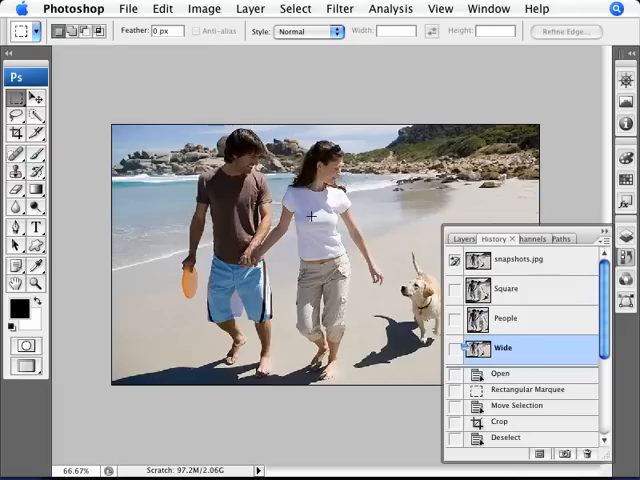
mouse_move(372, 176)
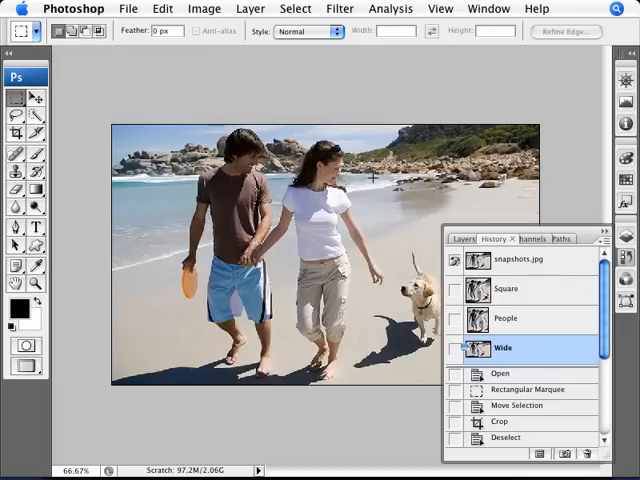
Step: Step through the snapshots.jpg original and Square crop, ending on the People crop
click(508, 288)
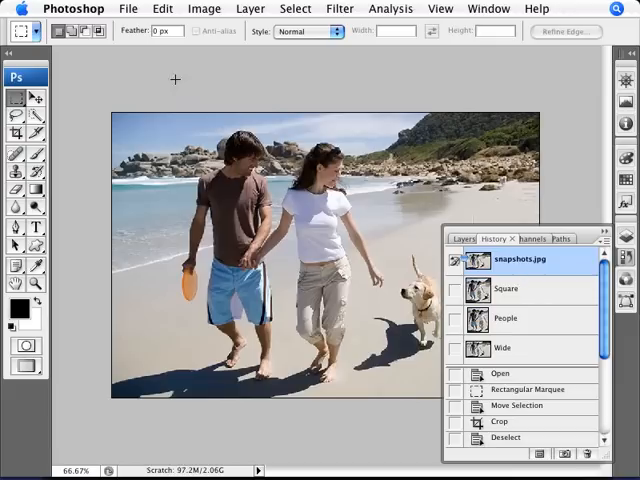
click(508, 288)
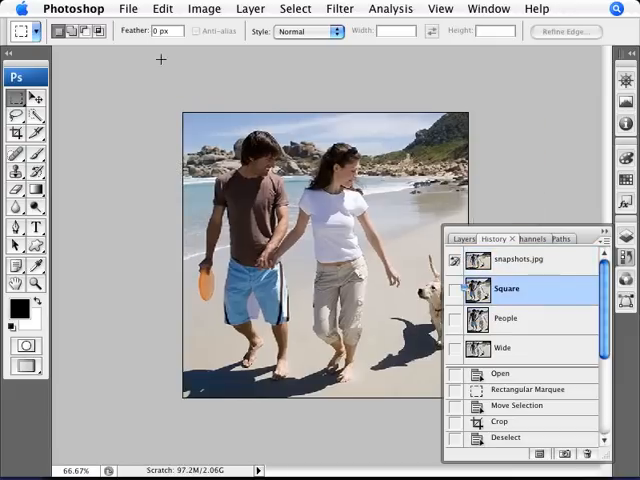
click(506, 318)
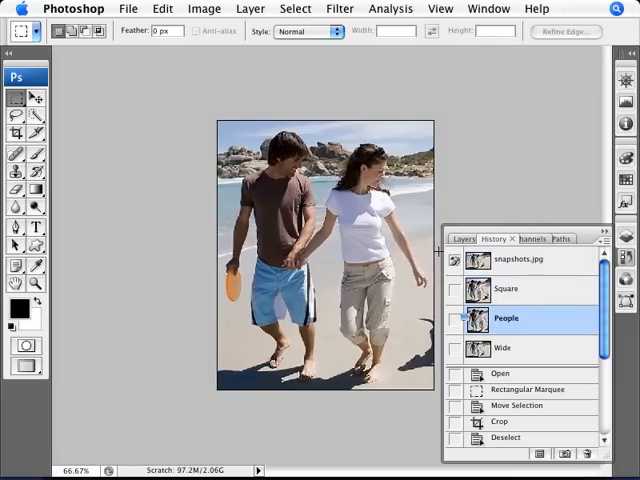